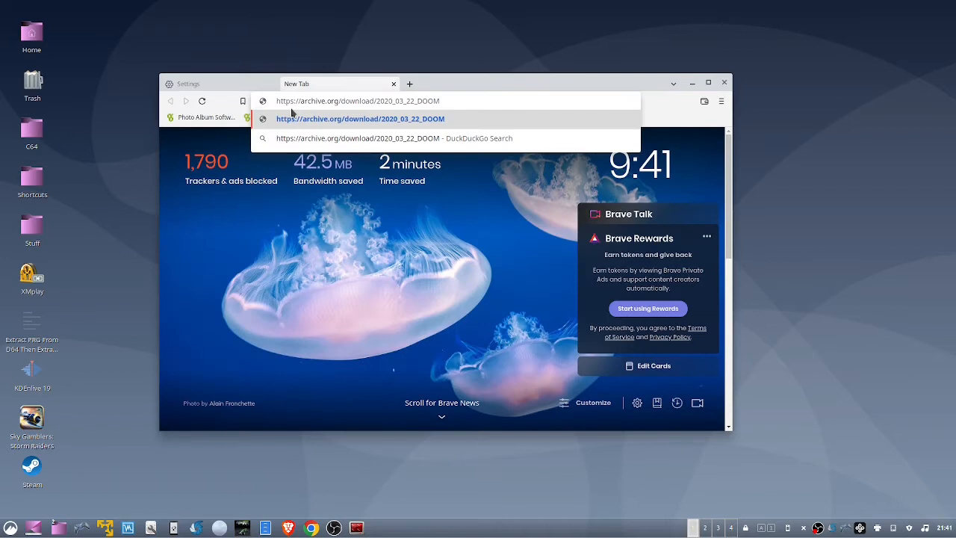
mouse_move(359, 111)
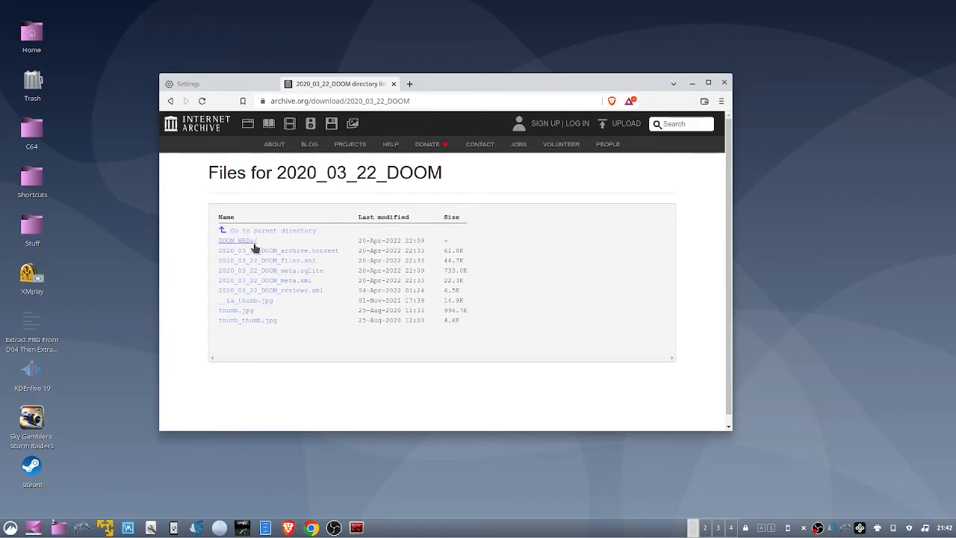
Enter the DOOM WADs folder and bring up Save link as on a Doom zip archive
left_click(236, 239)
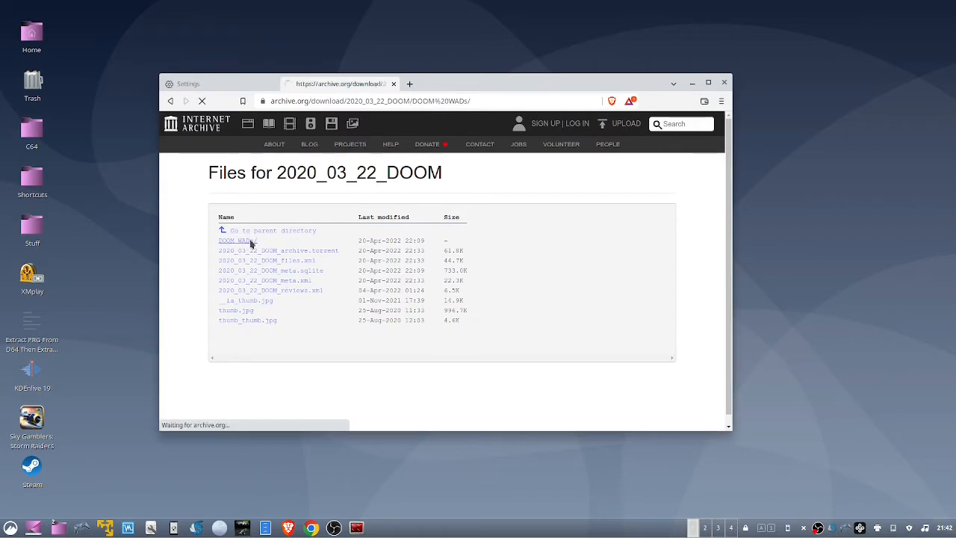
left_click(236, 239)
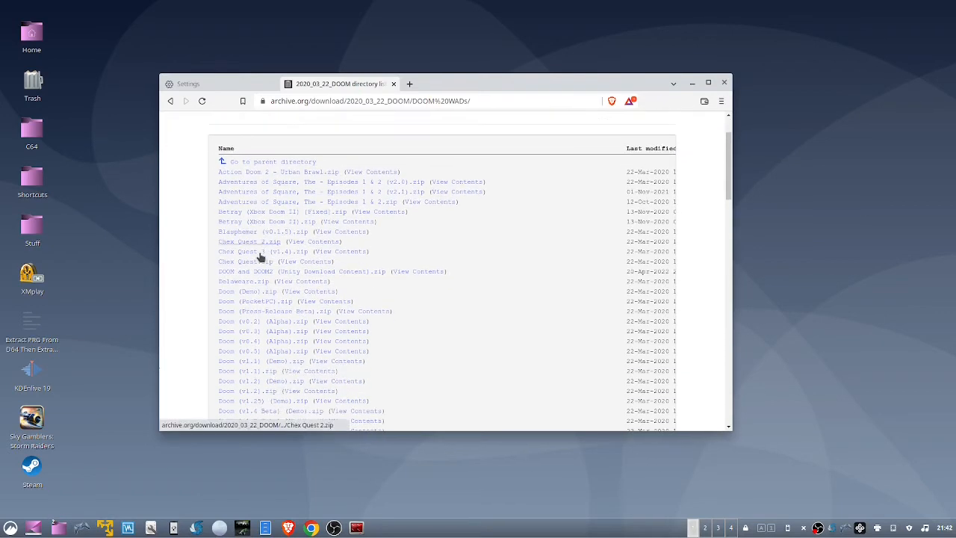
scroll("down", 3)
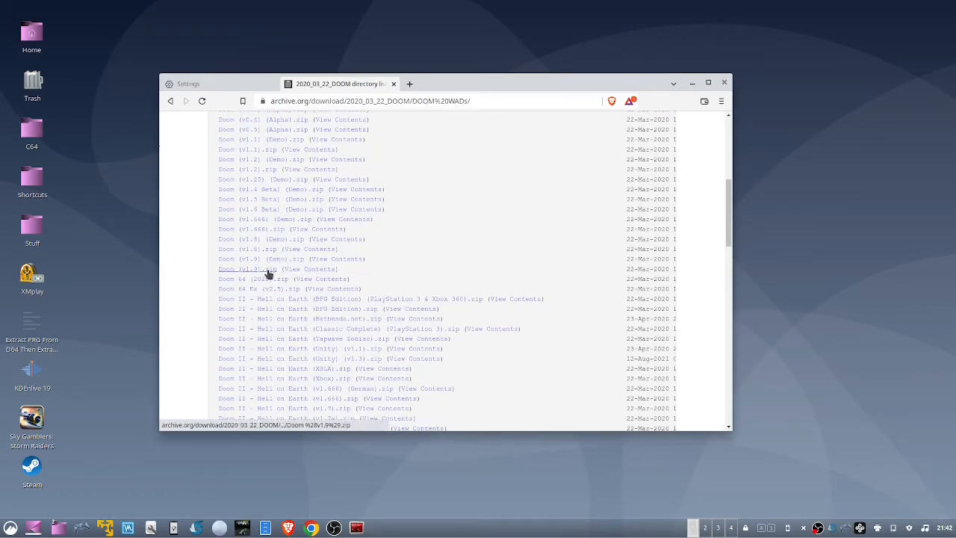
right_click(267, 269)
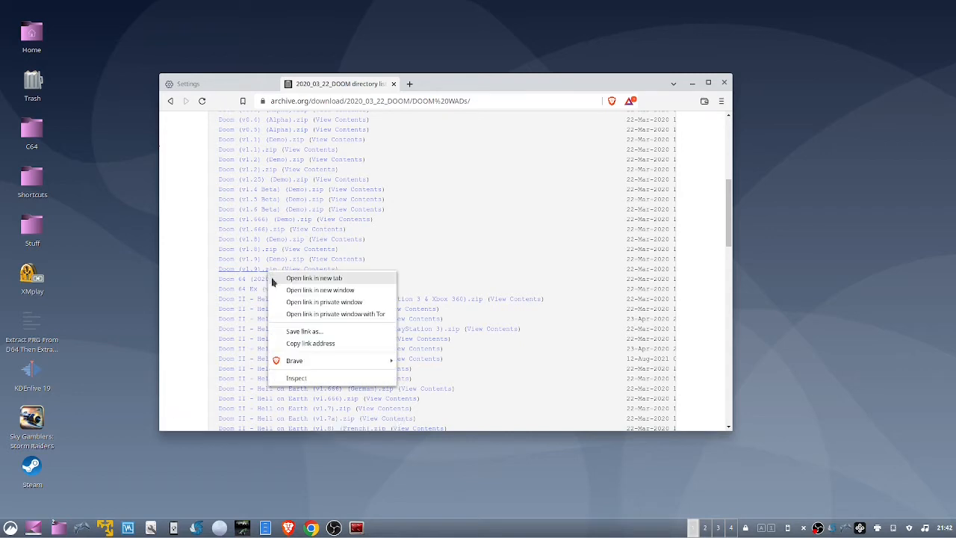
mouse_move(301, 332)
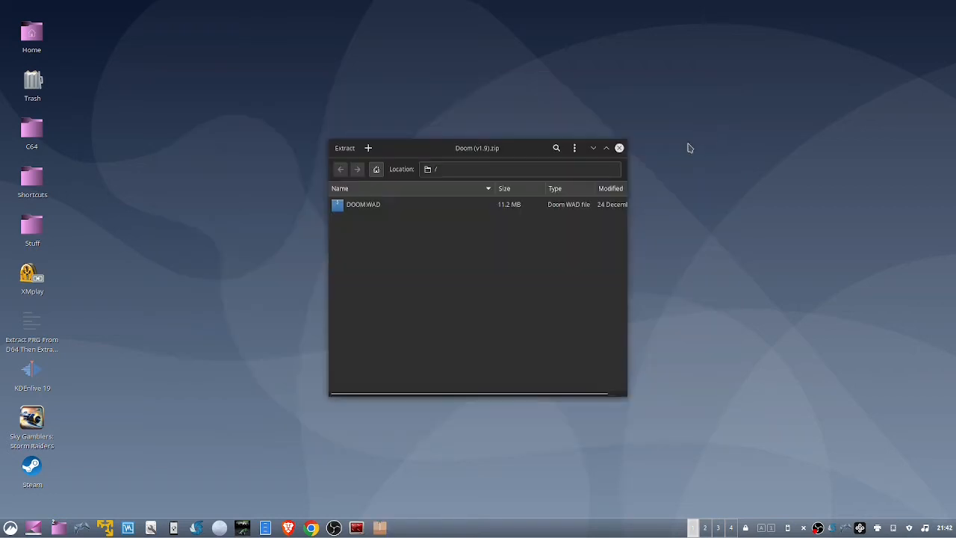
Select the DOOM.WAD file inside the downloaded Doom v1.9 zip for extraction
left_click(365, 204)
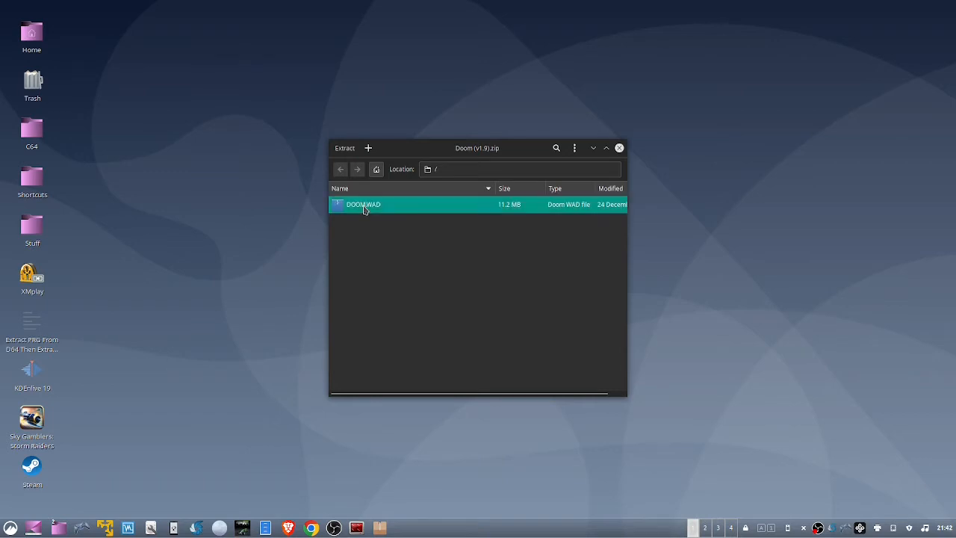
mouse_move(403, 263)
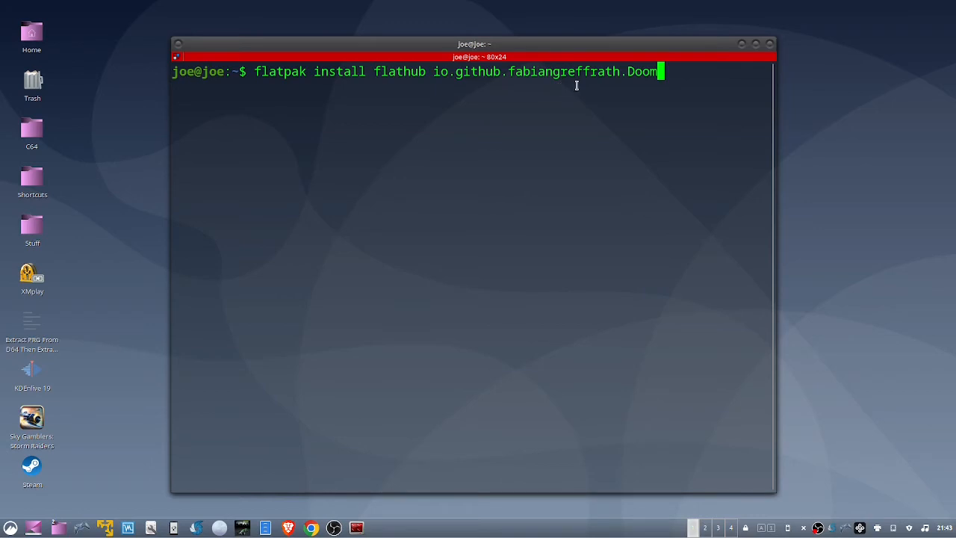
mouse_move(616, 89)
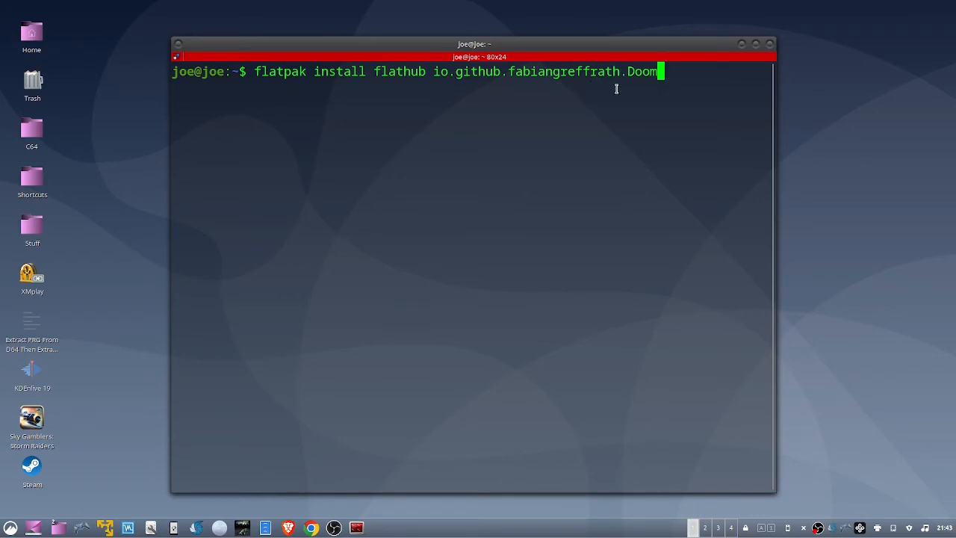
mouse_move(634, 149)
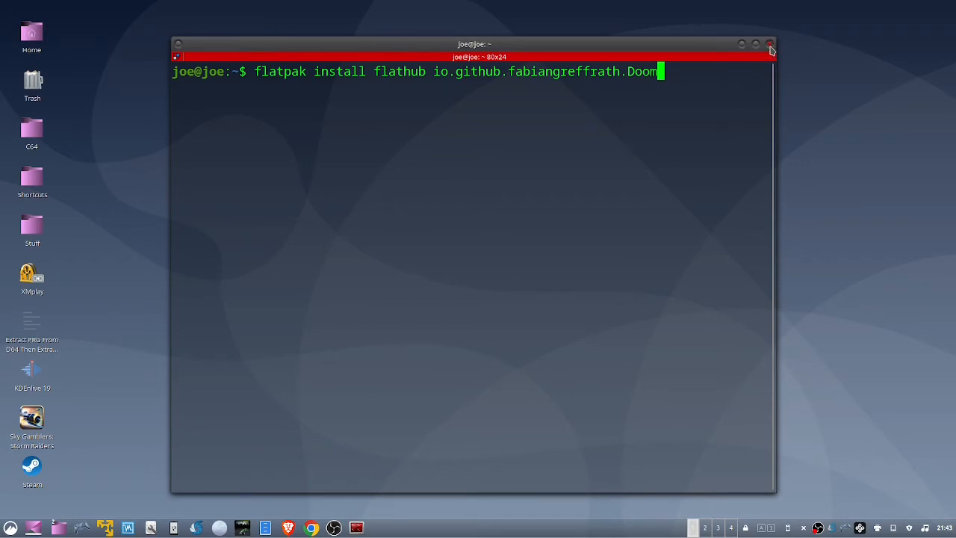
Close the Terminal after the flatpak install of io.github.fabiangreffrath.Doom
left_click(771, 45)
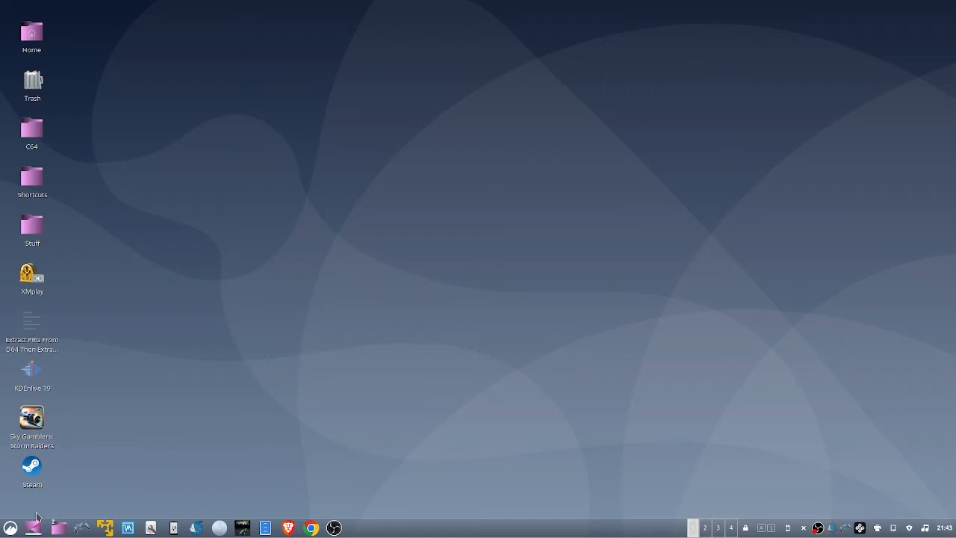
Search the Application Menu for 'cris' to find Crispy Doom Setup
left_click(10, 529)
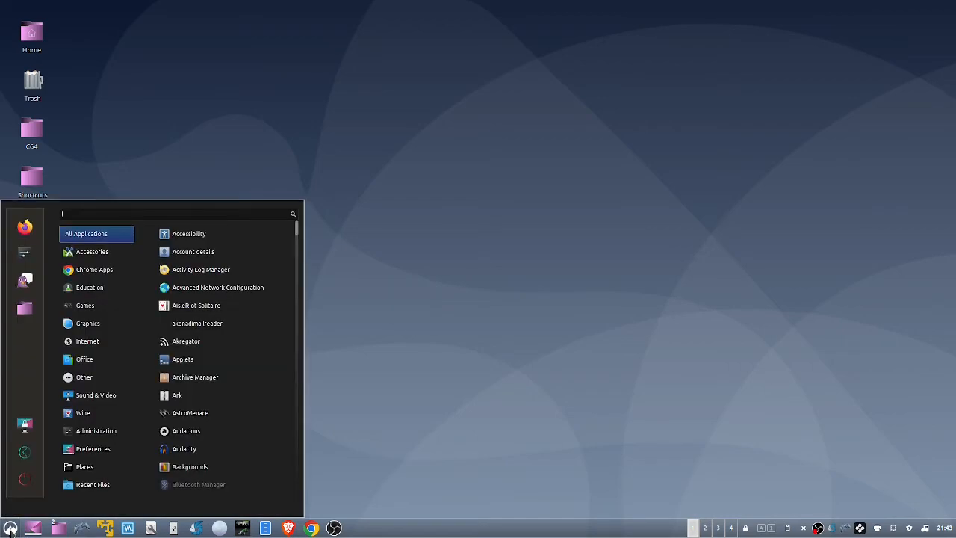
type("cris")
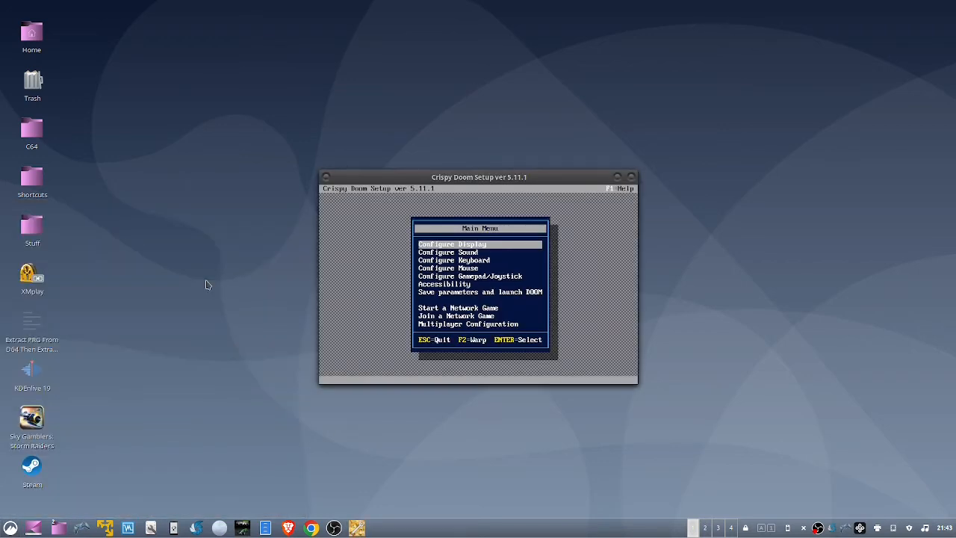
Choose a game window size in Configure Display, then move down to Configure Keyboard
left_click(451, 244)
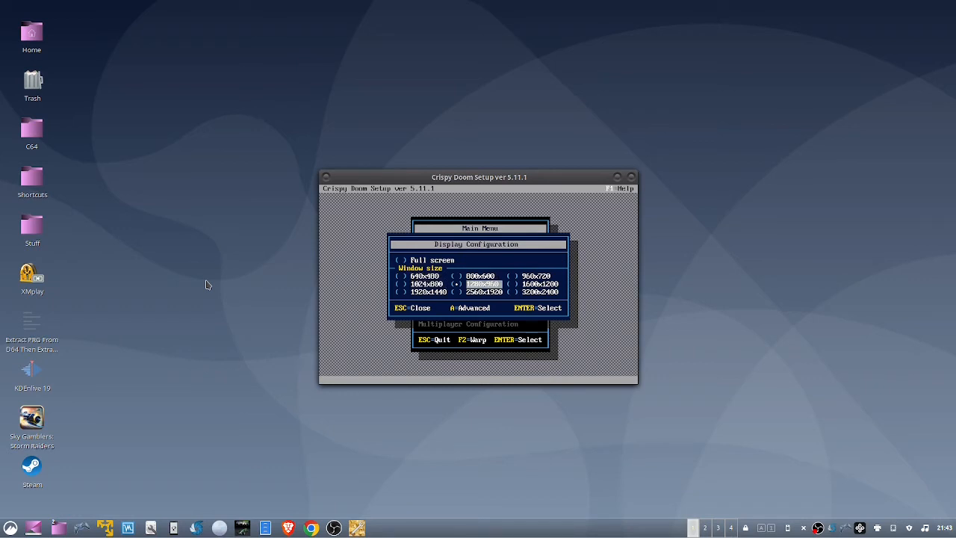
key("Escape")
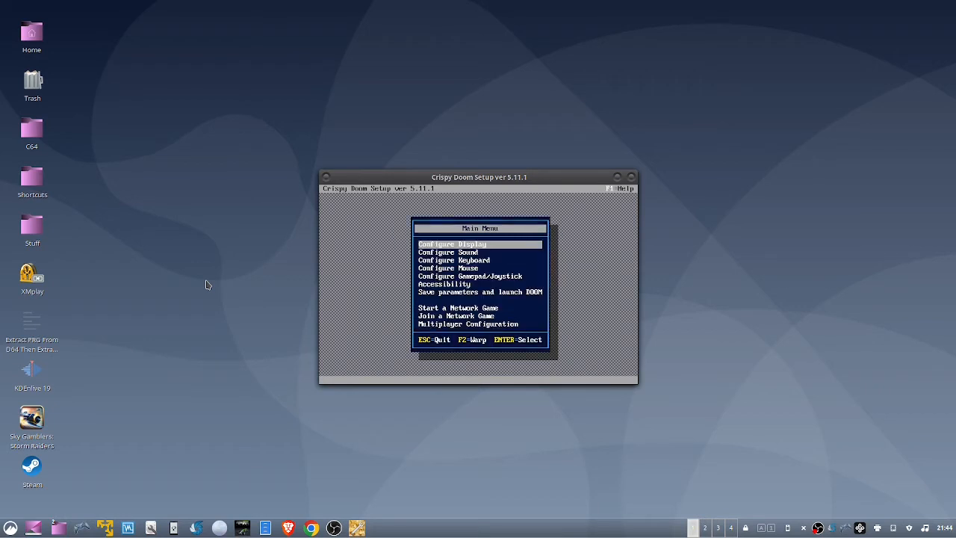
key("Down")
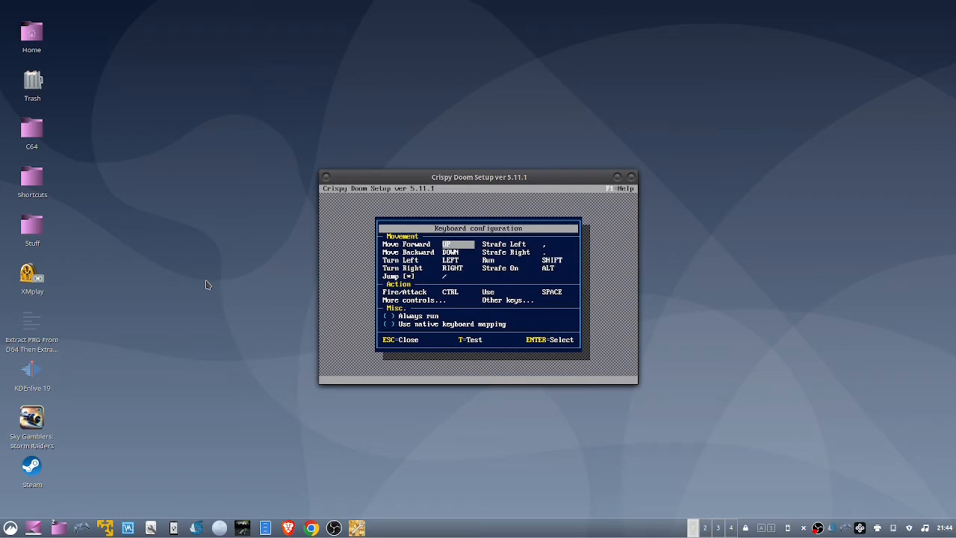
mouse_move(373, 233)
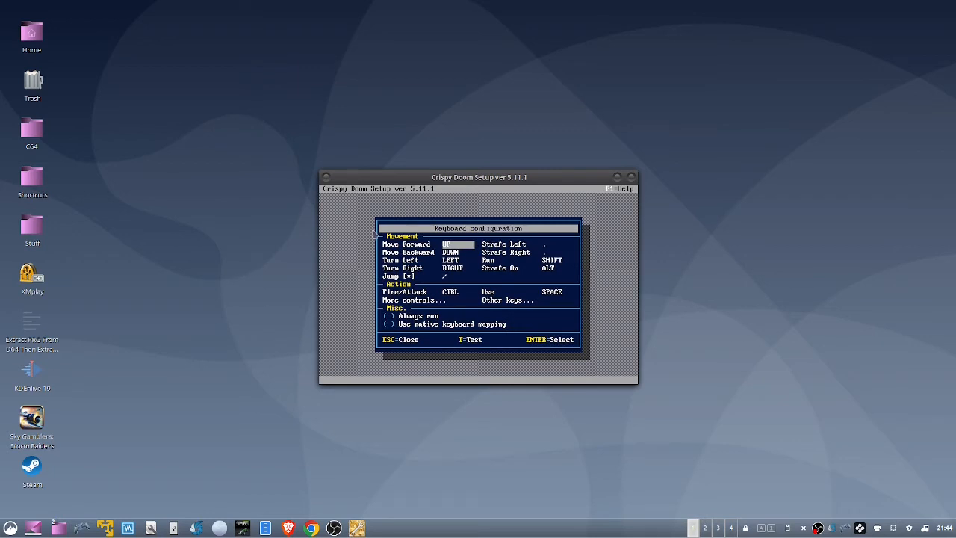
mouse_move(371, 332)
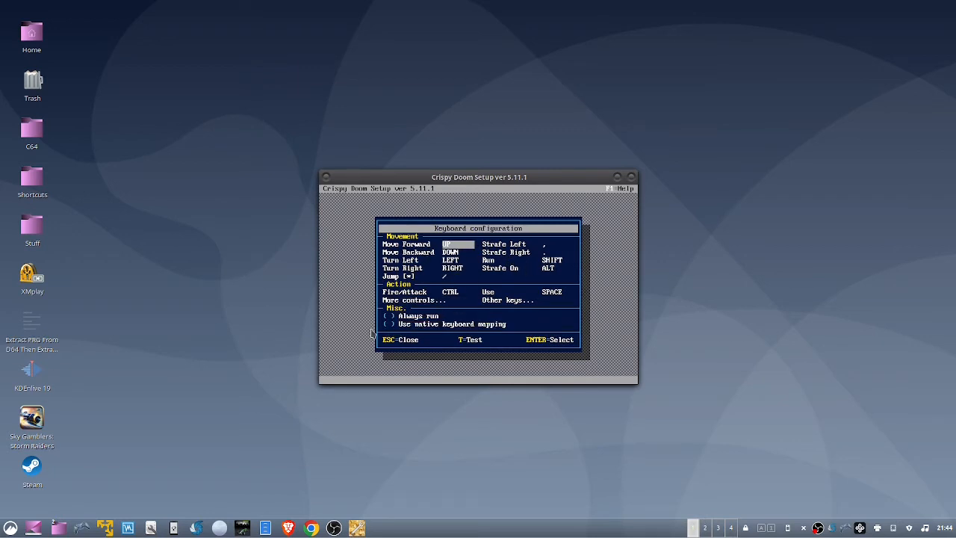
Move down to More controls... in the keyboard configuration
key("Down")
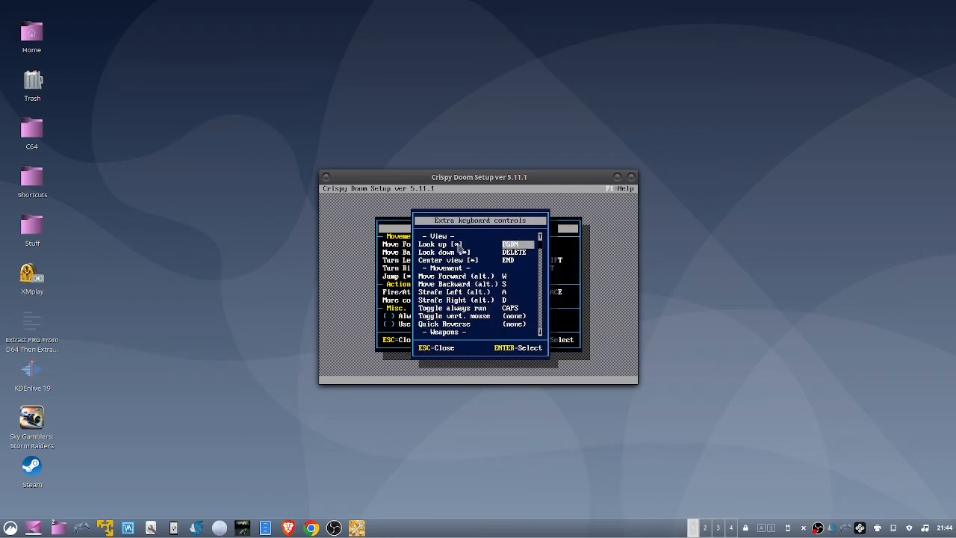
mouse_move(499, 275)
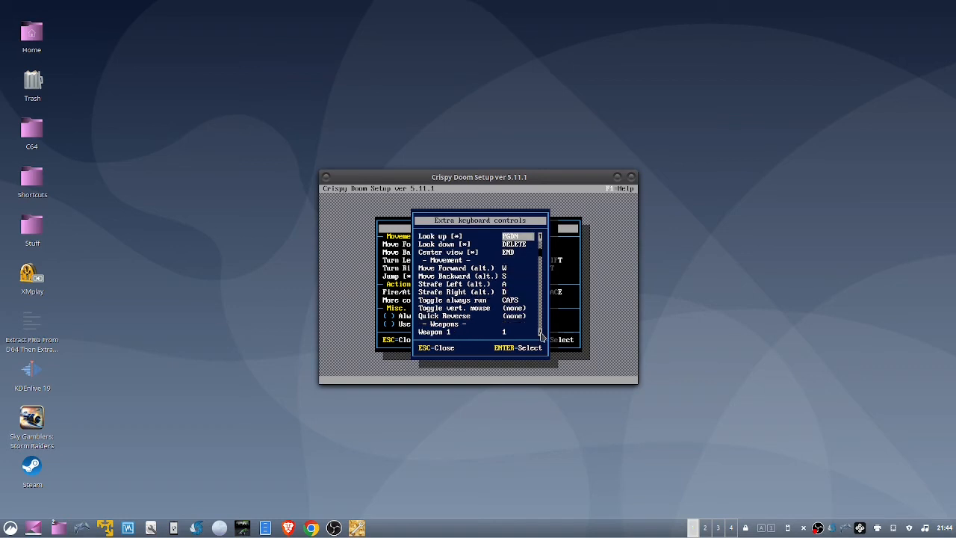
Scroll the extra keyboard controls down to the weapon bindings and leave the list
scroll("down", 3)
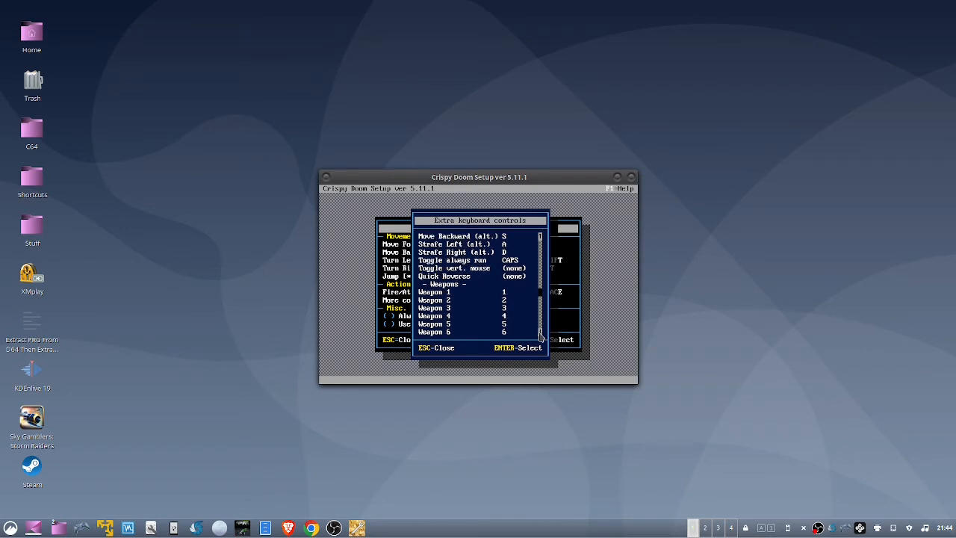
scroll("down", 3)
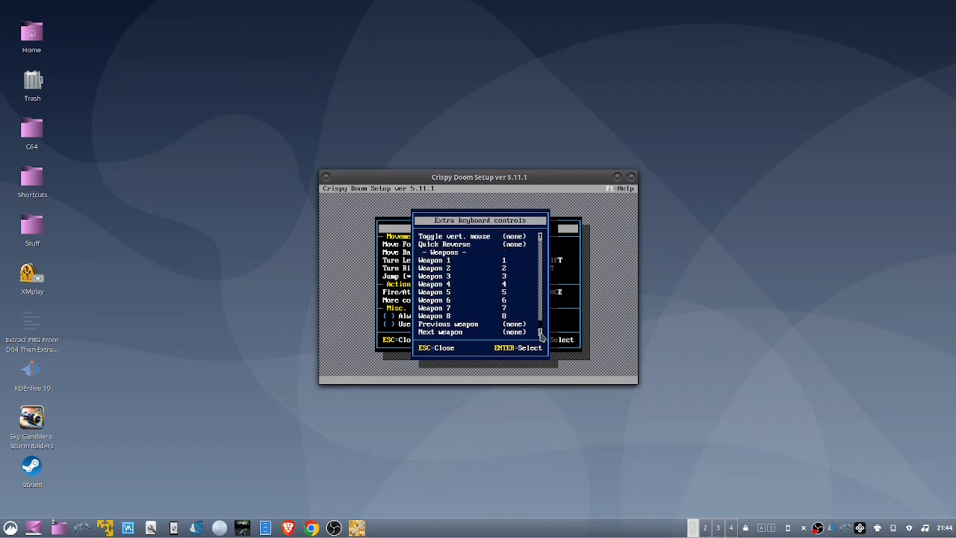
left_click(514, 323)
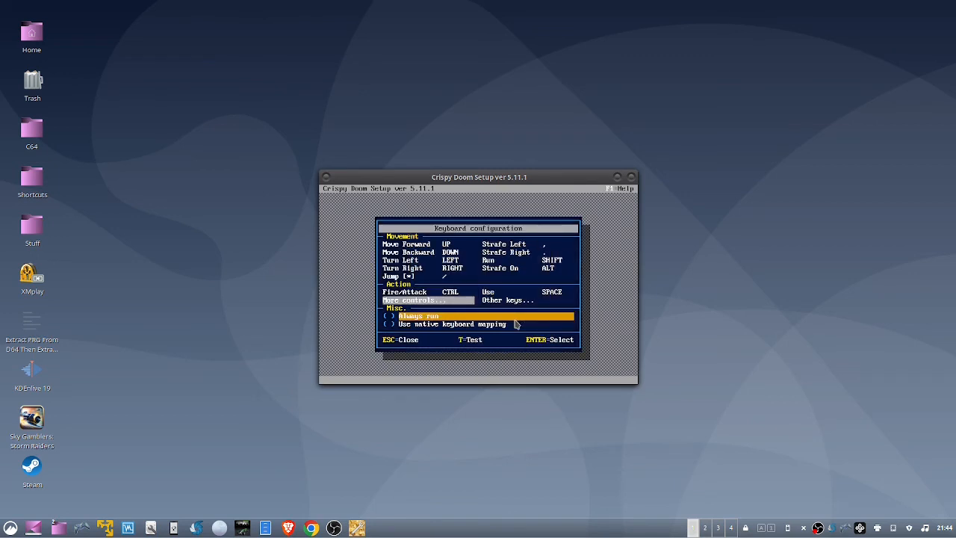
Back out of keyboard configuration to the main menu and quit Crispy Doom Setup
key("Escape")
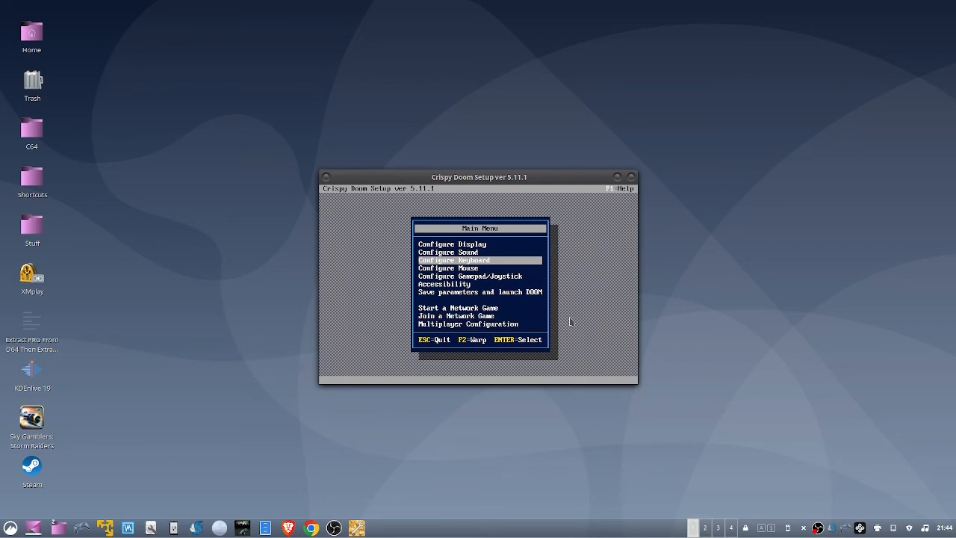
key("Escape")
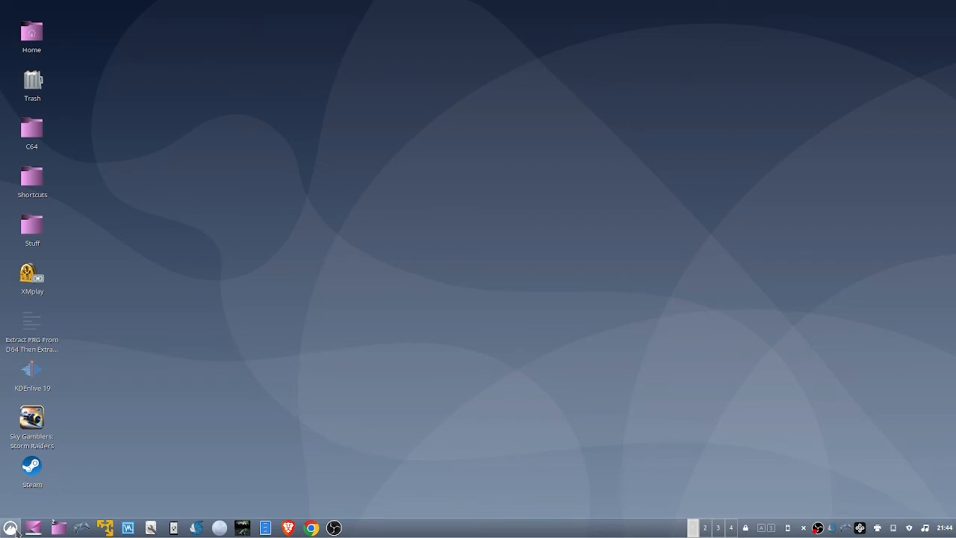
Search the Application Menu for 'crisp' to list the Crispy Doom, Heretic and Setup launchers
left_click(10, 528)
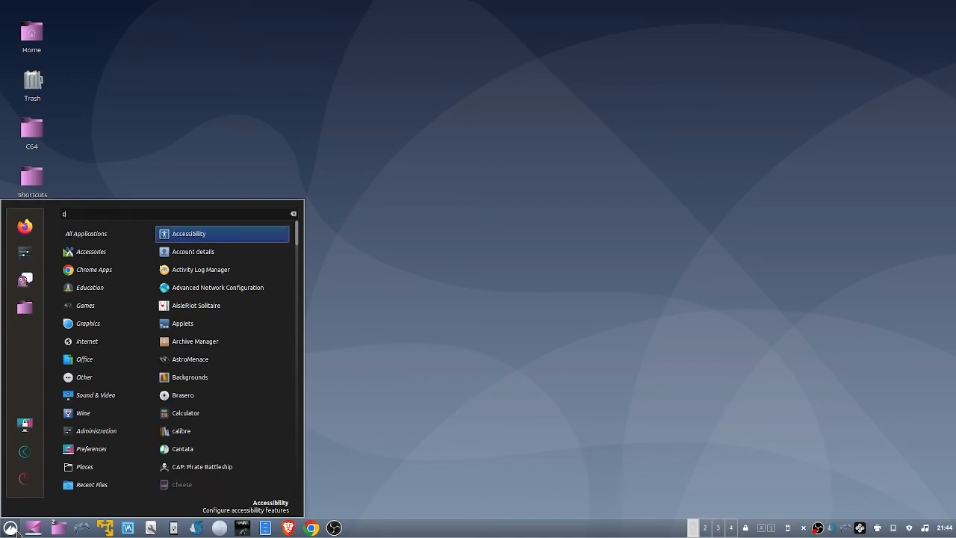
type("risp")
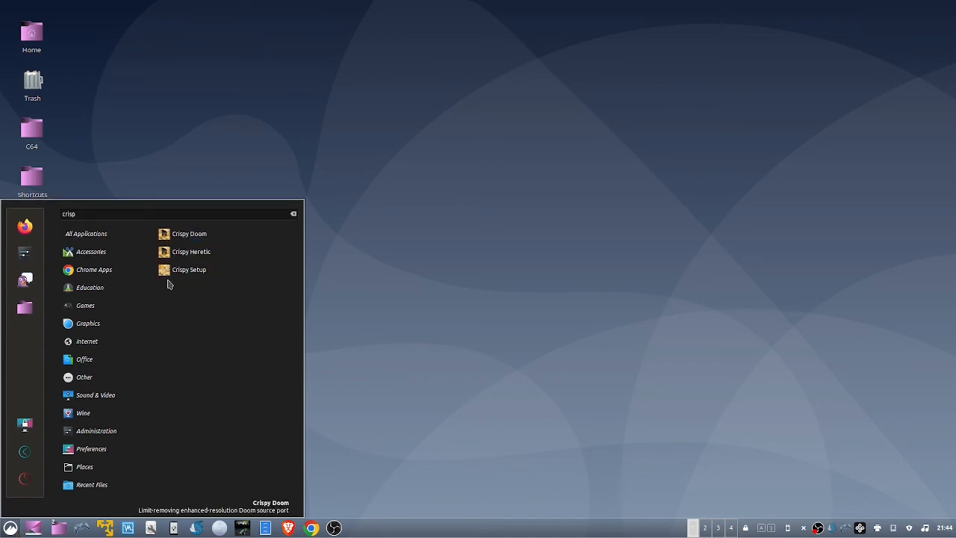